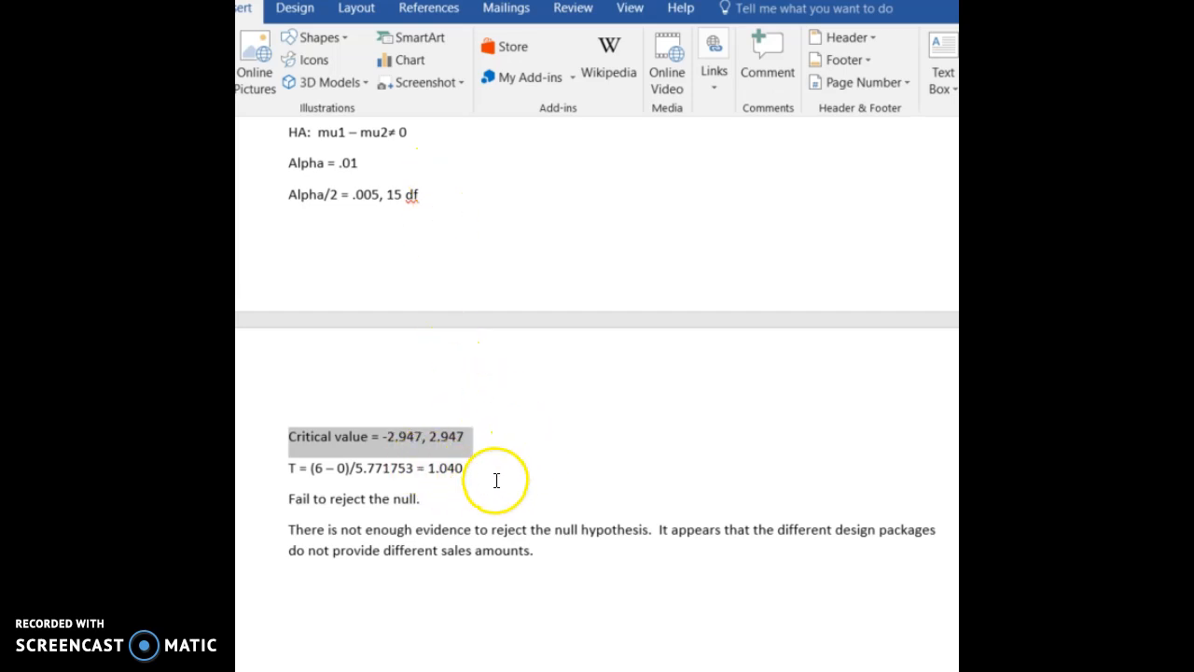
mouse_move(496, 472)
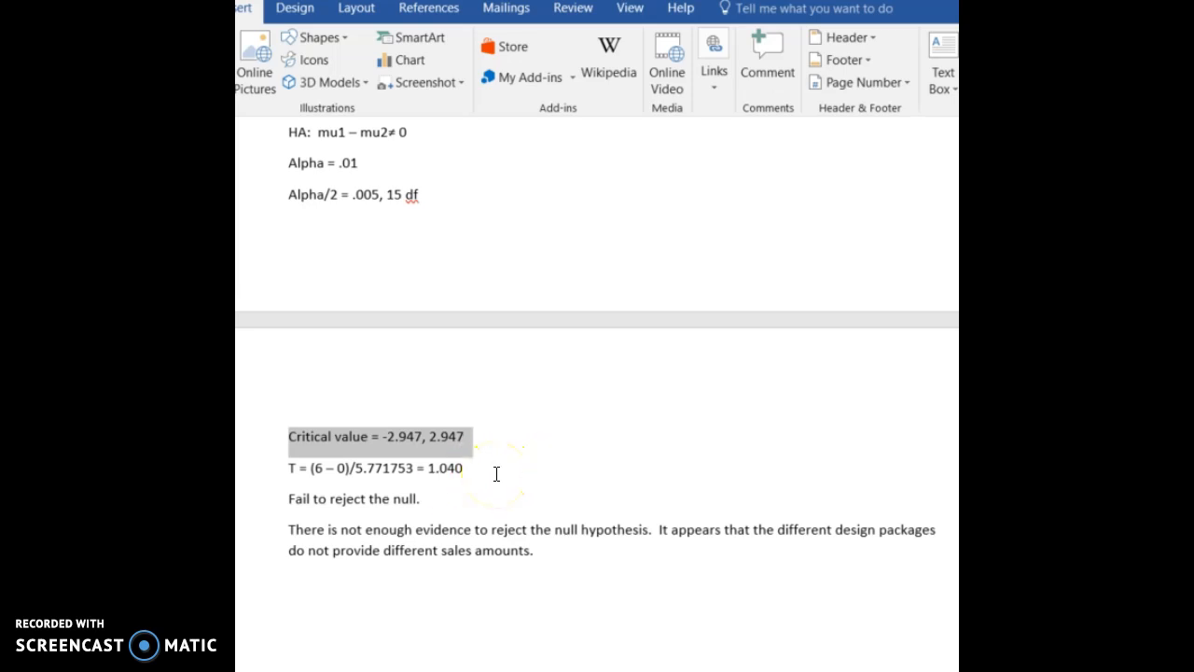